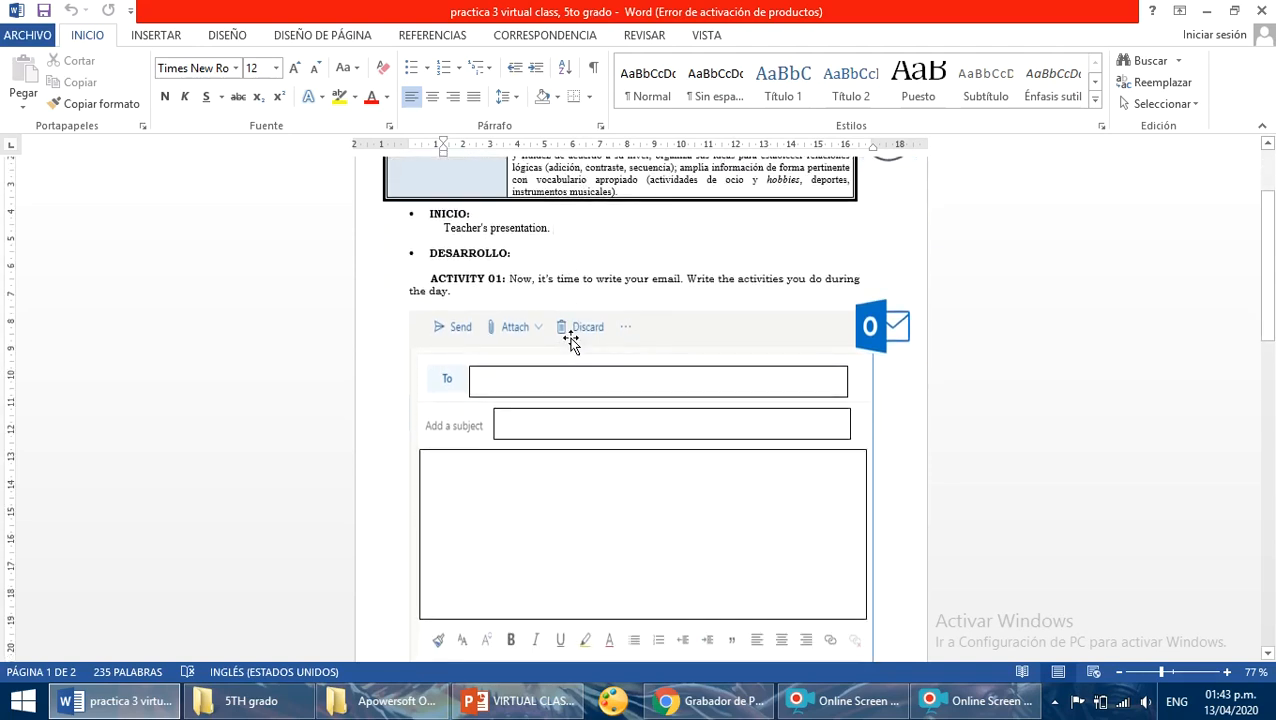
Enter the subject 'My routine in this quarantine.' in the email's subject box
scroll("down", 3)
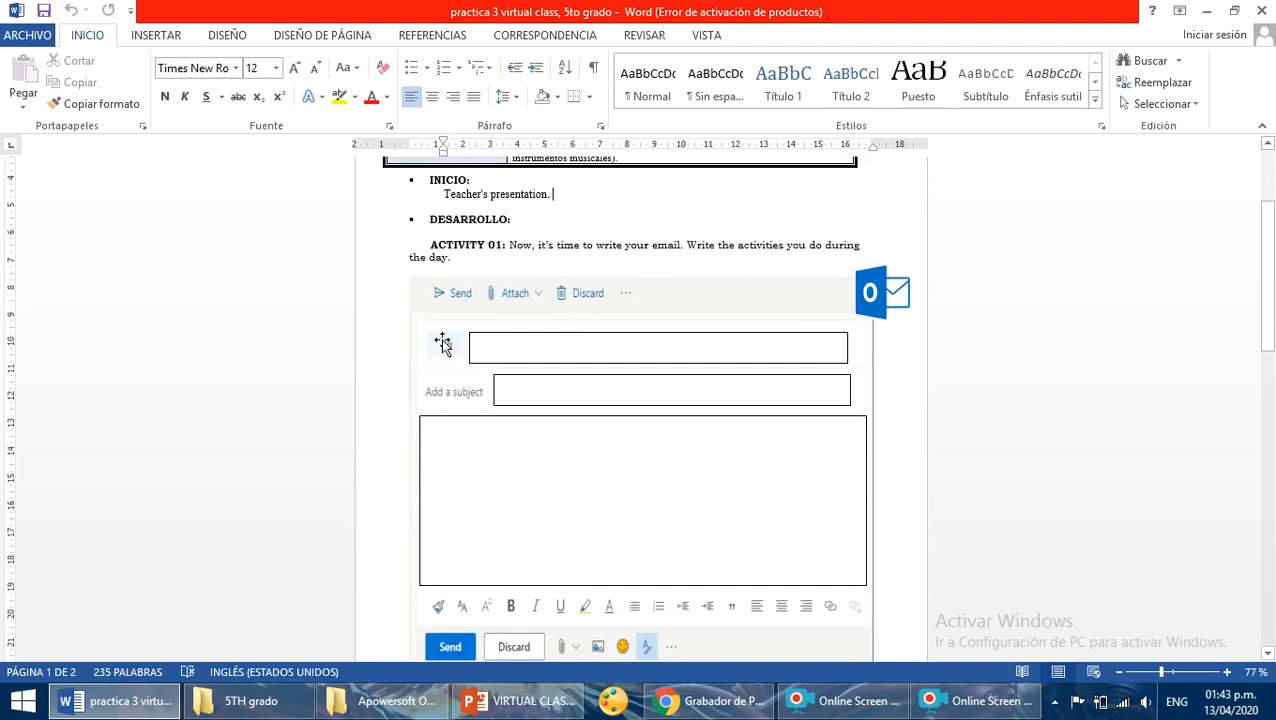
left_click(658, 348)
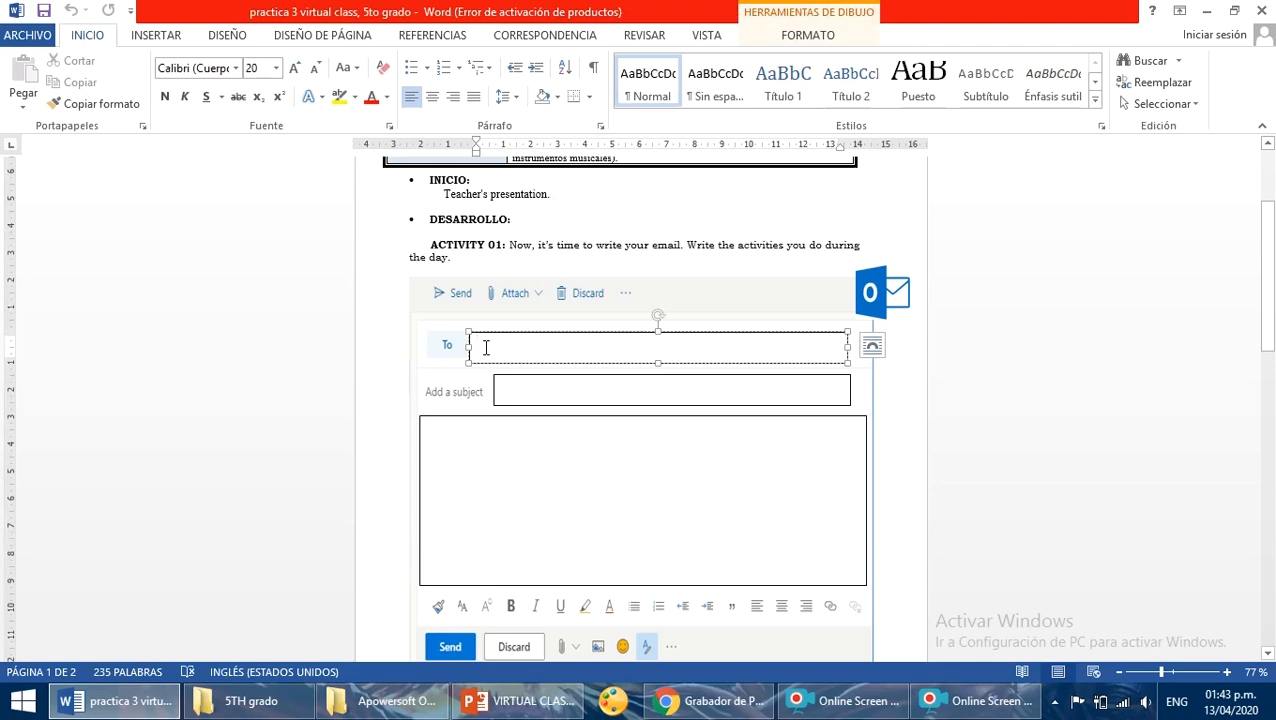
mouse_move(496, 350)
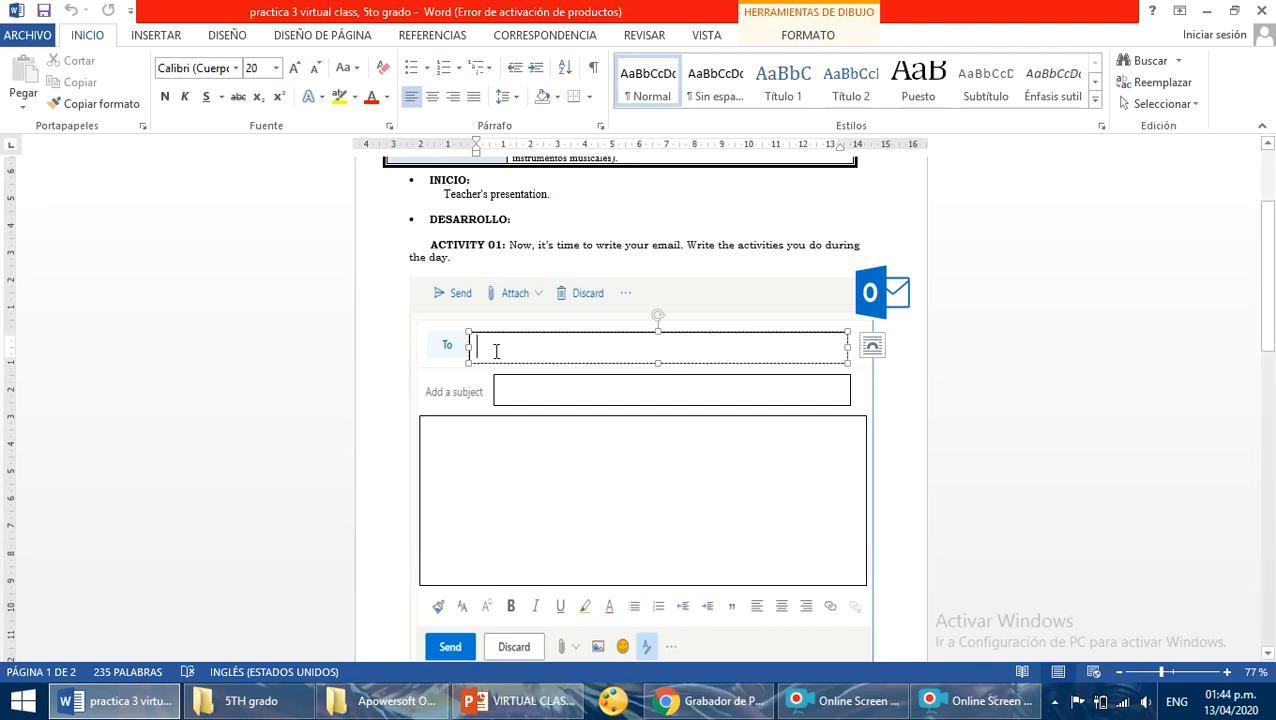
left_click(672, 388)
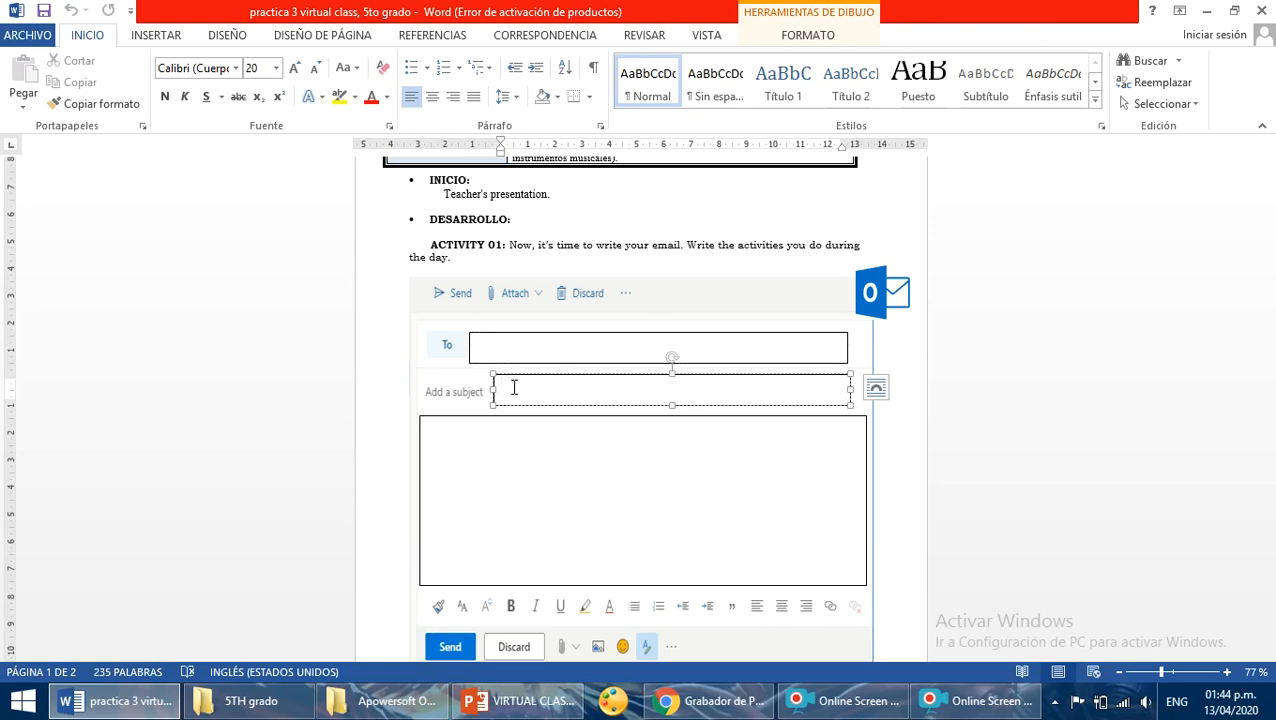
type("My r")
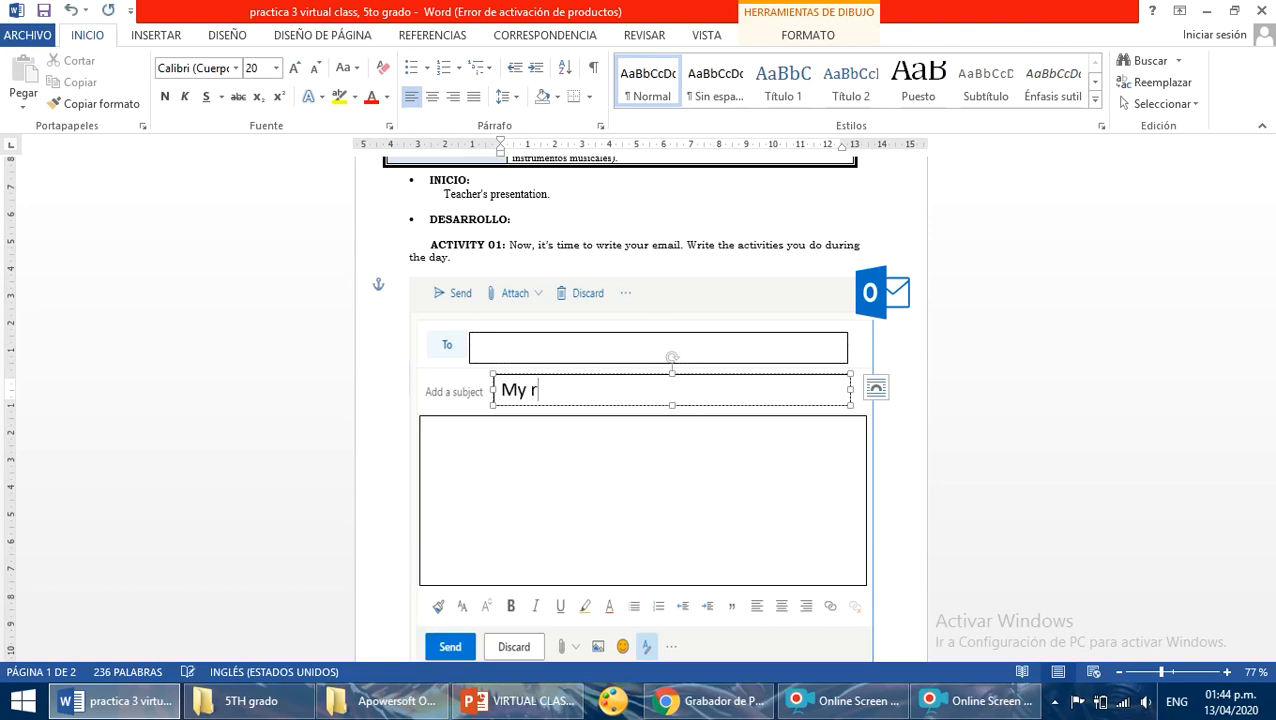
type("outine in th")
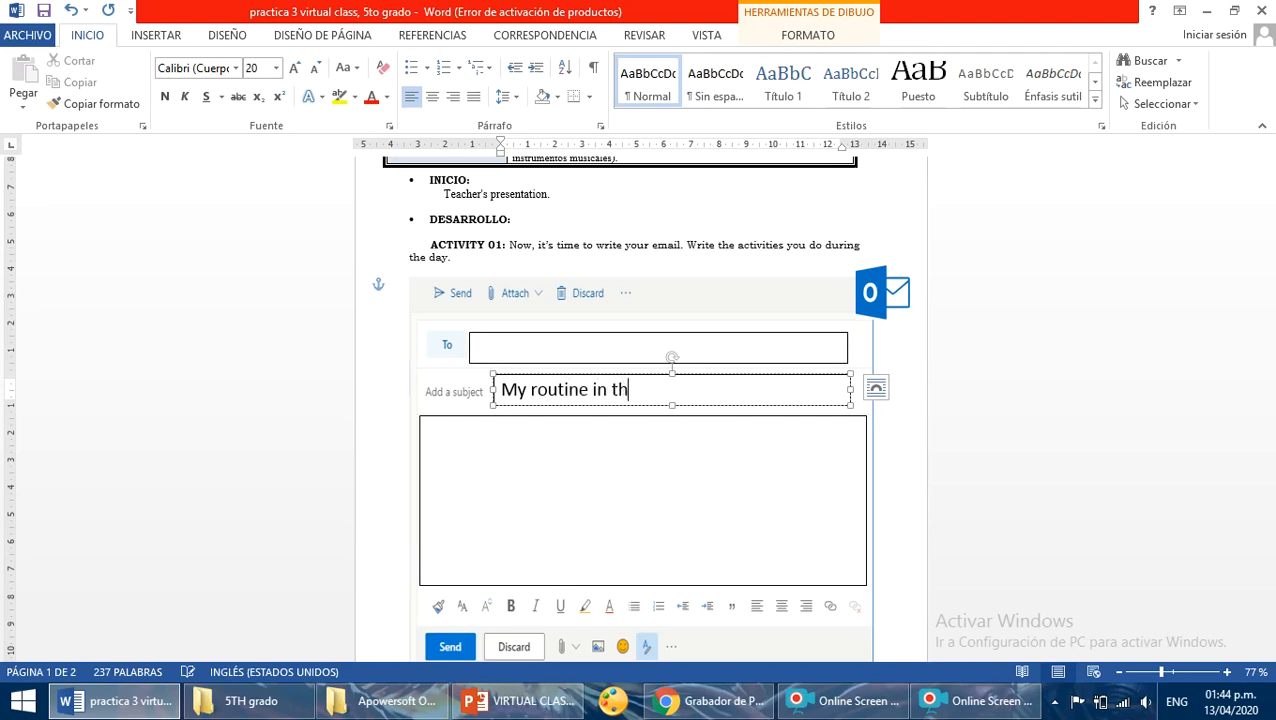
type("is quarenti")
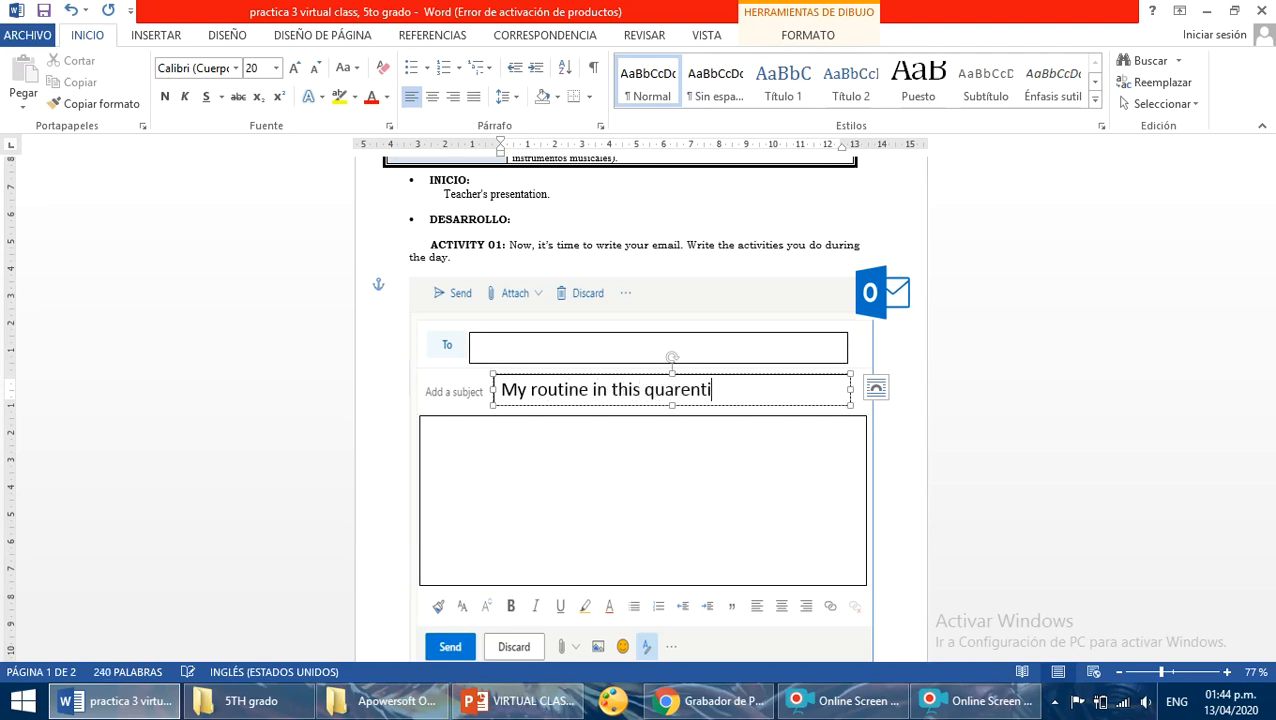
type("ne.")
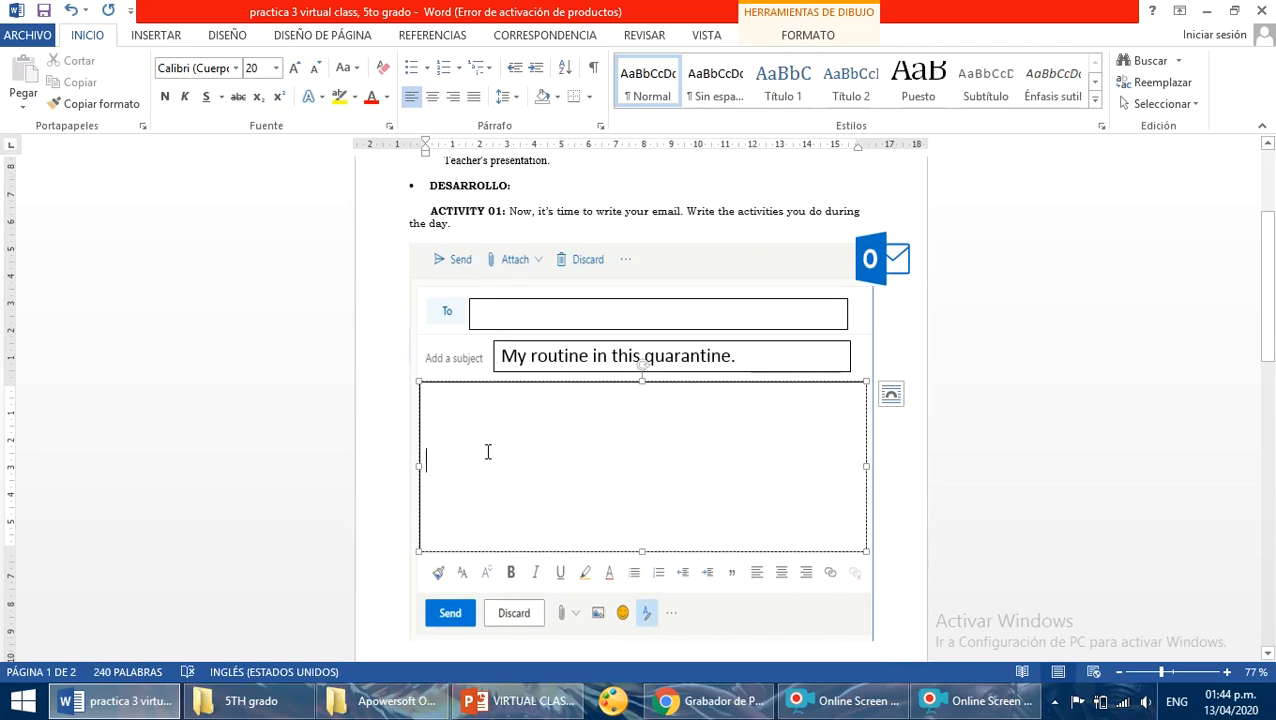
Write the body lines 'Hi,', 'In the morning,', 'Afternoon', 'At night' and 'bye'
type("hi")
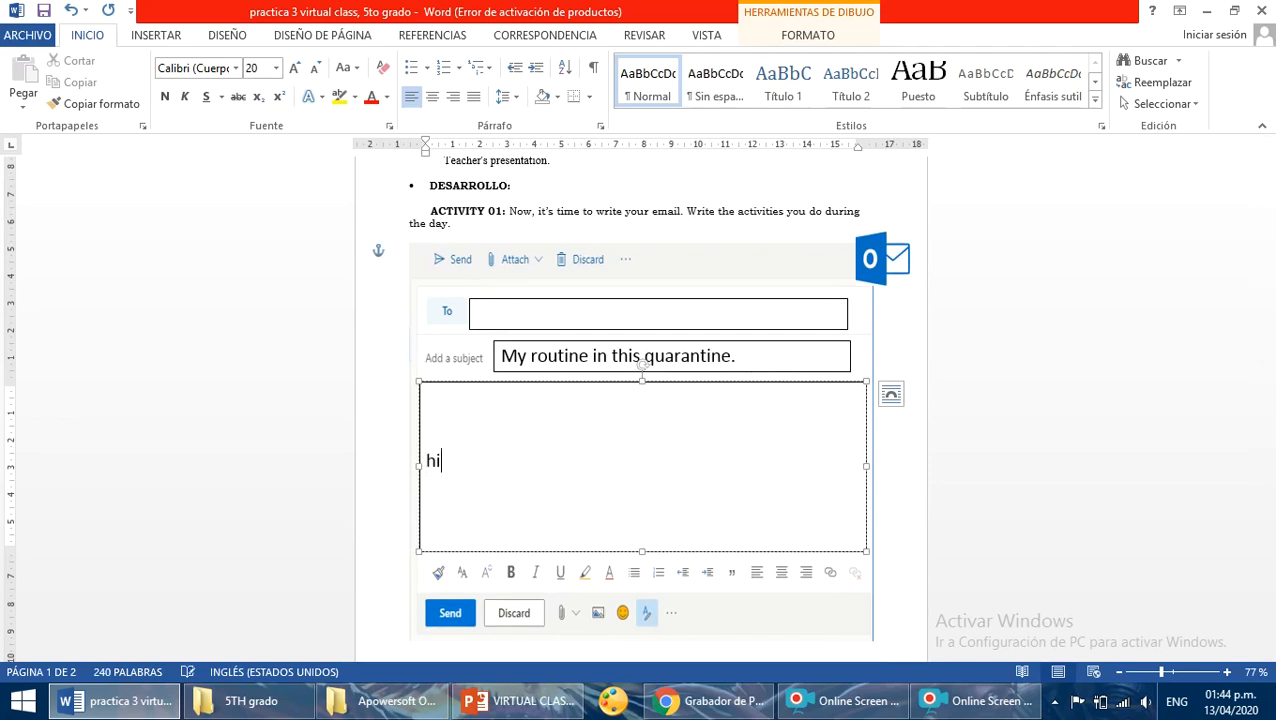
type("Hi,")
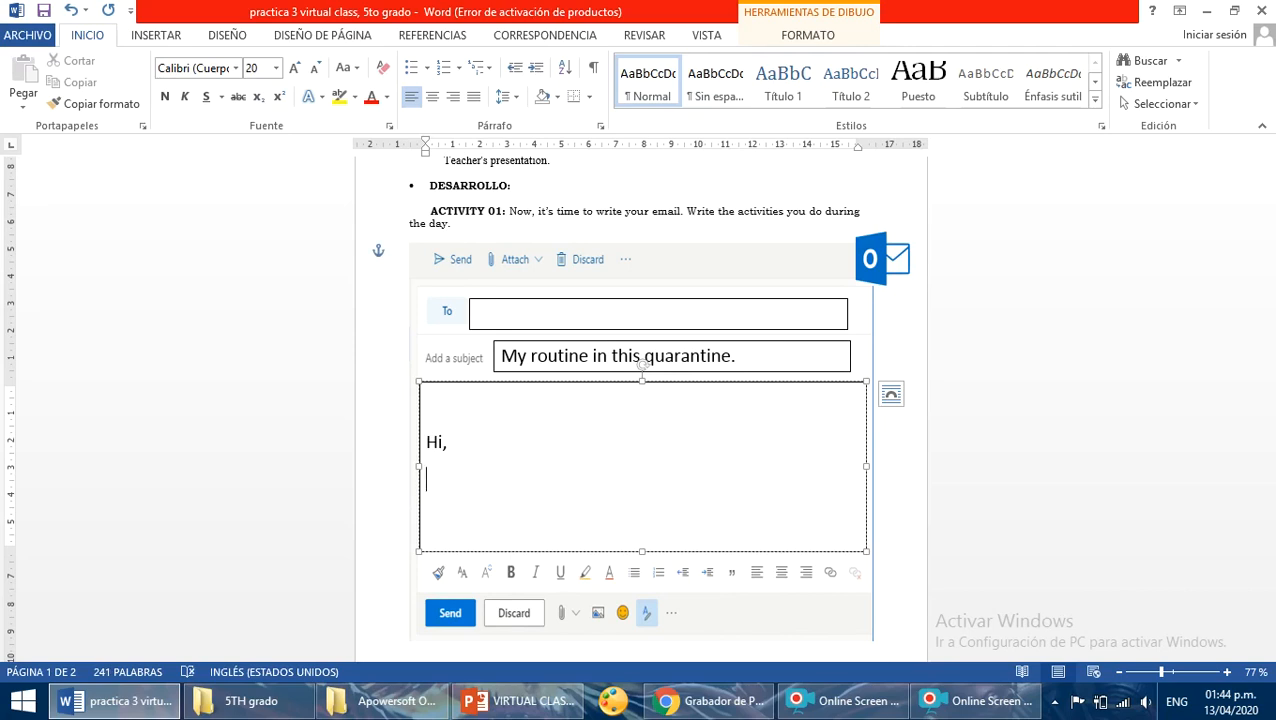
type("In the m")
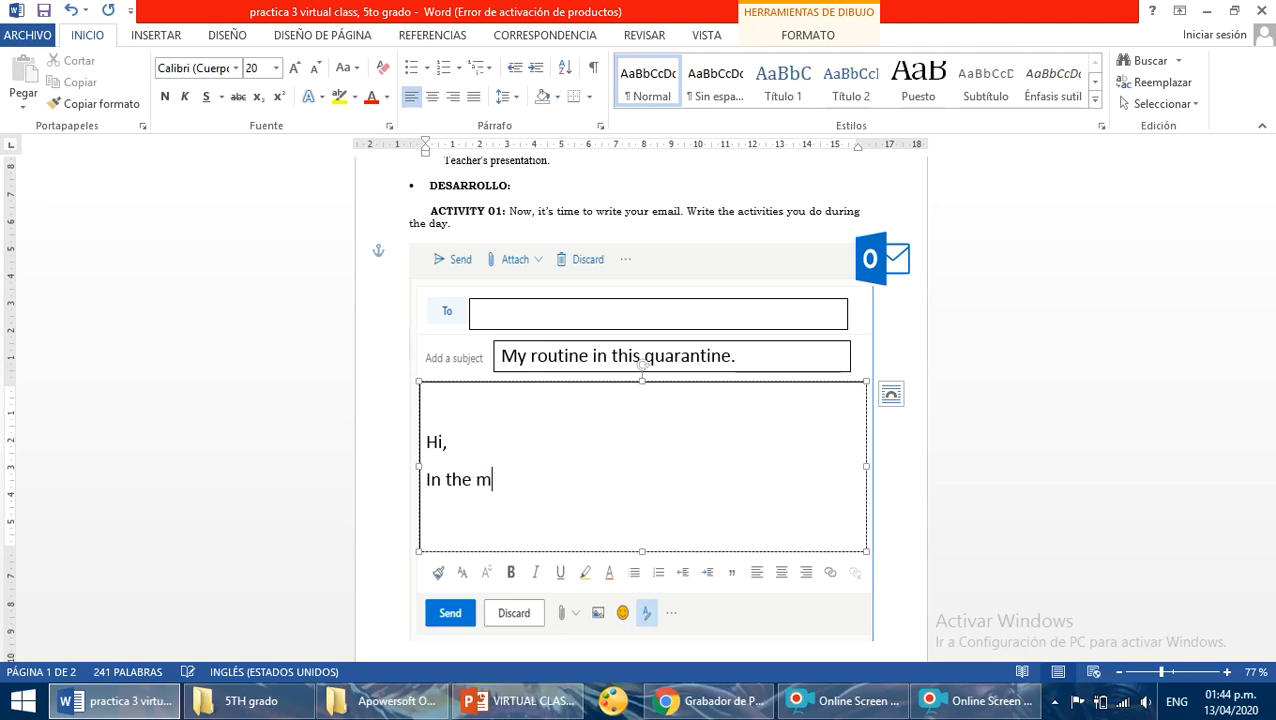
type("rning")
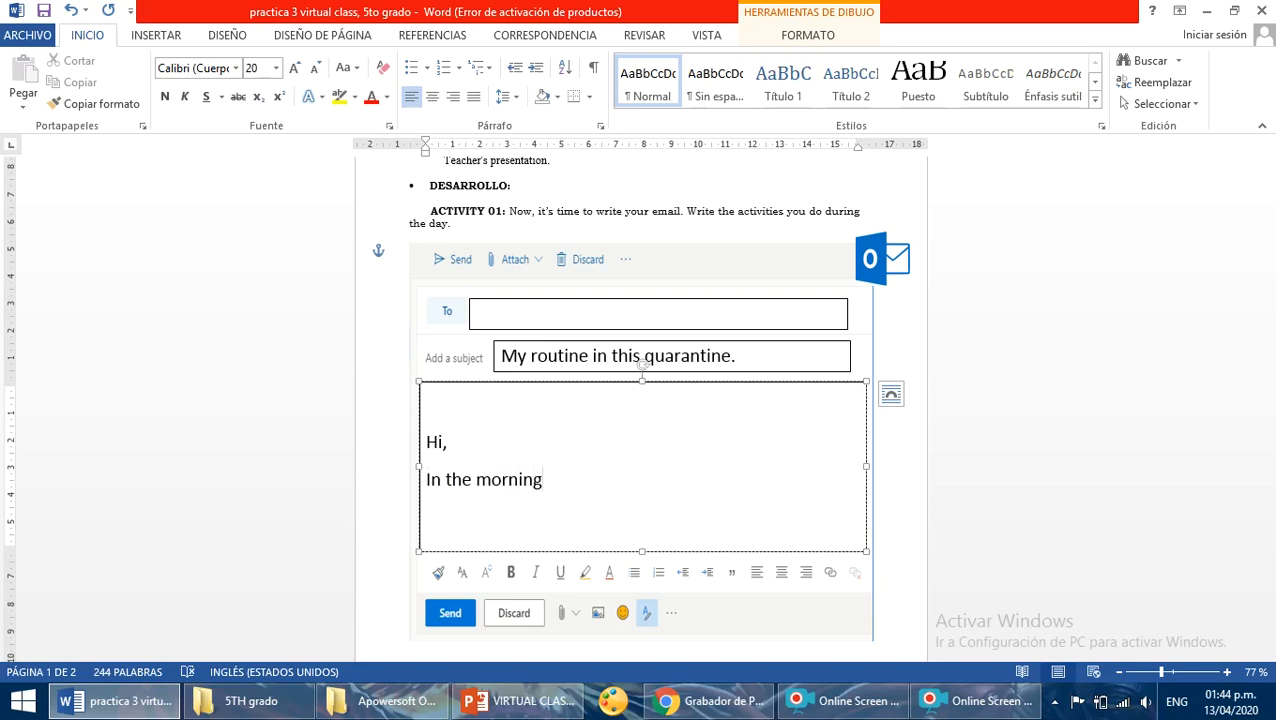
type(",")
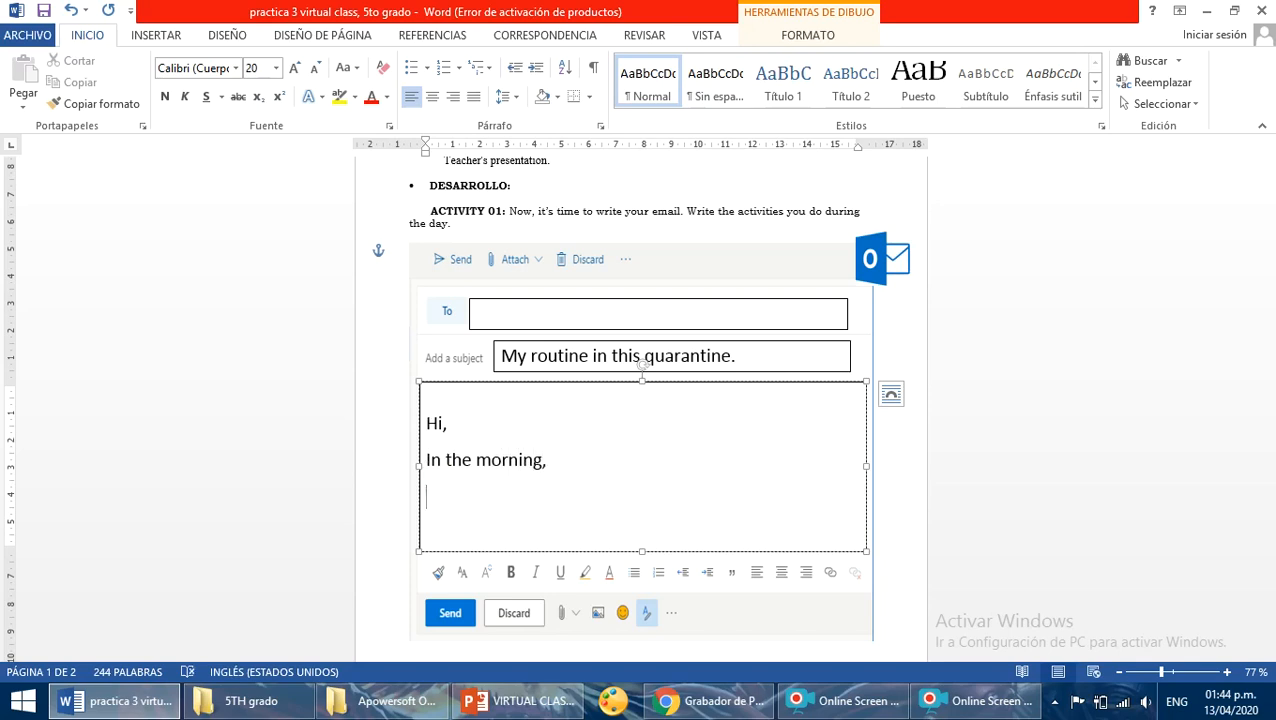
type("afetrnon")
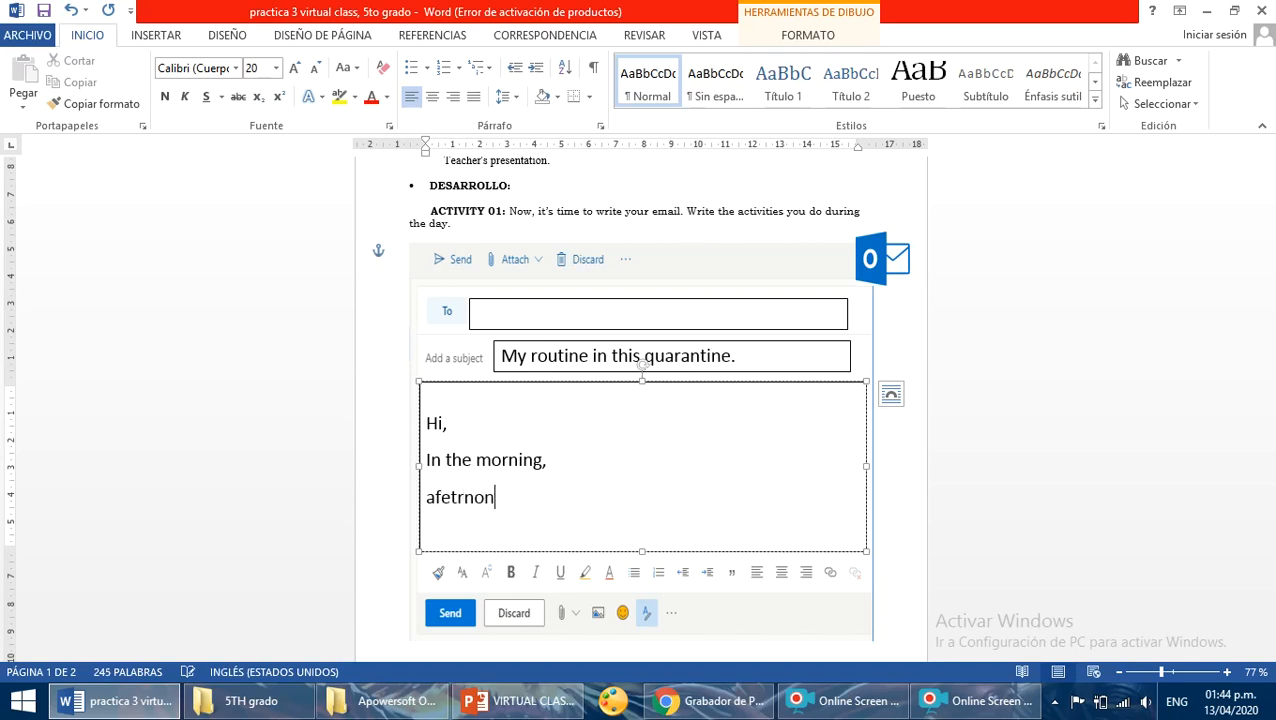
type("Afternoon")
type("At night")
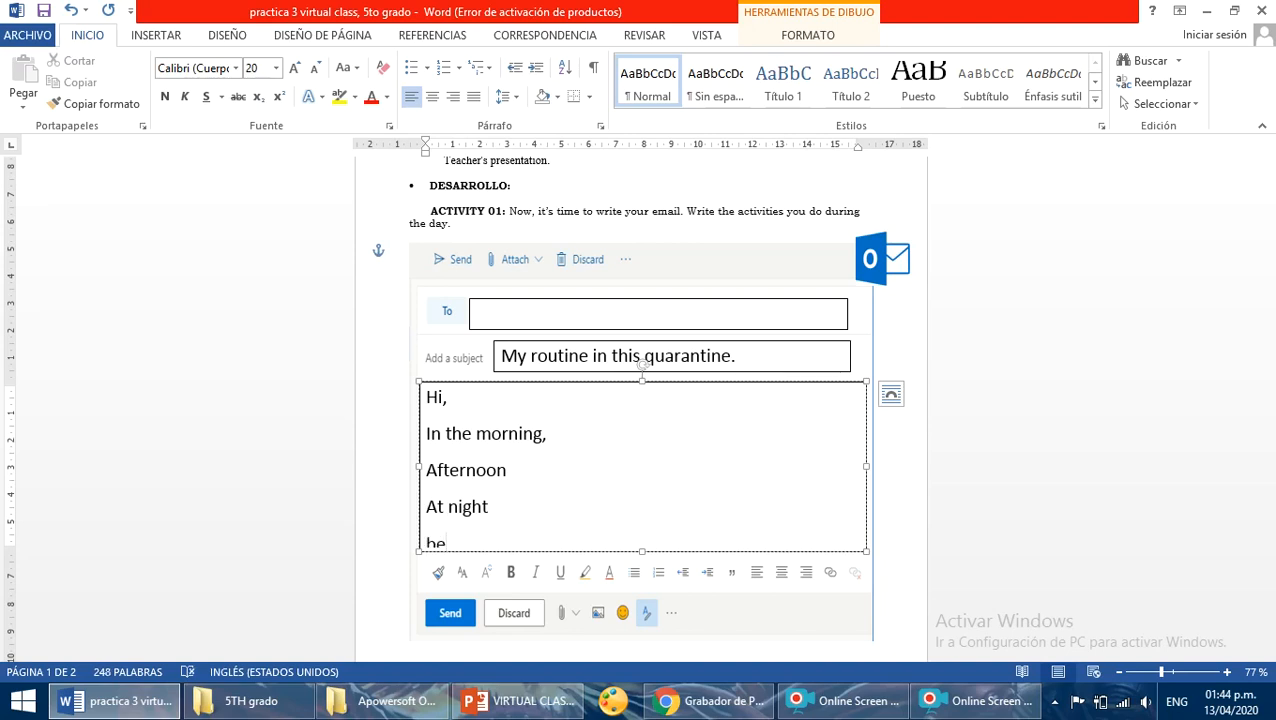
type("ye")
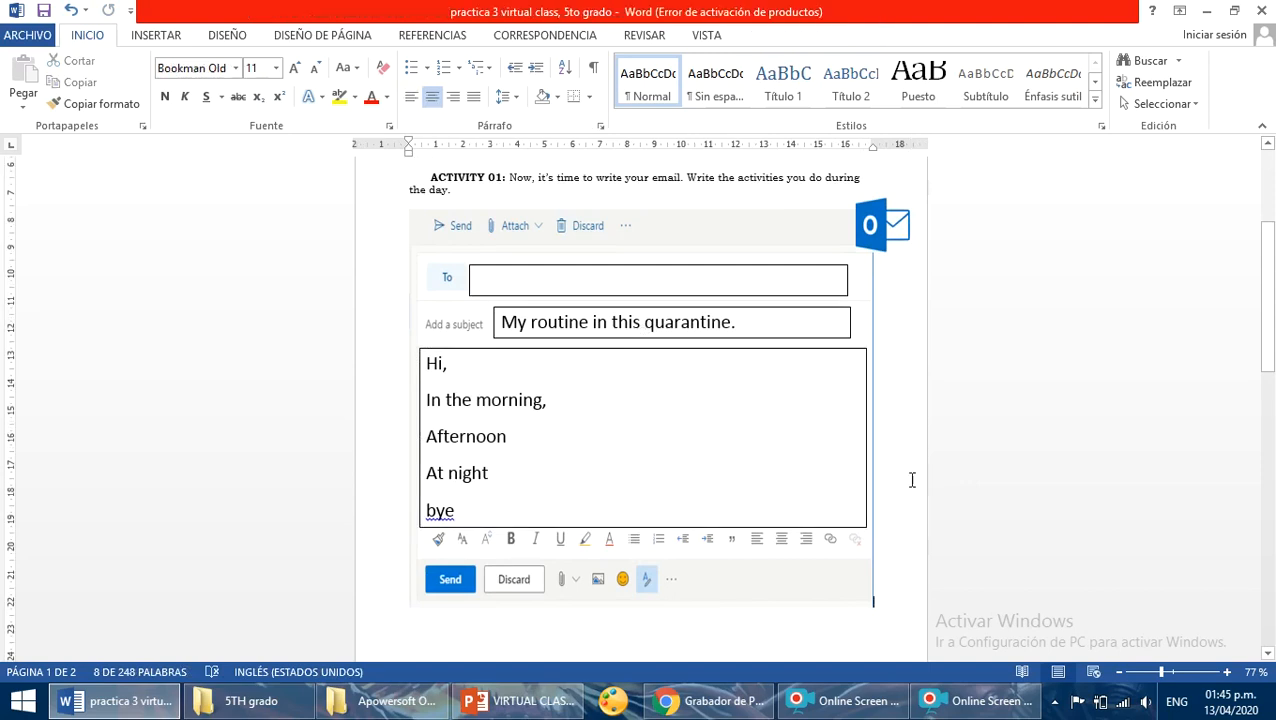
scroll("down", 3)
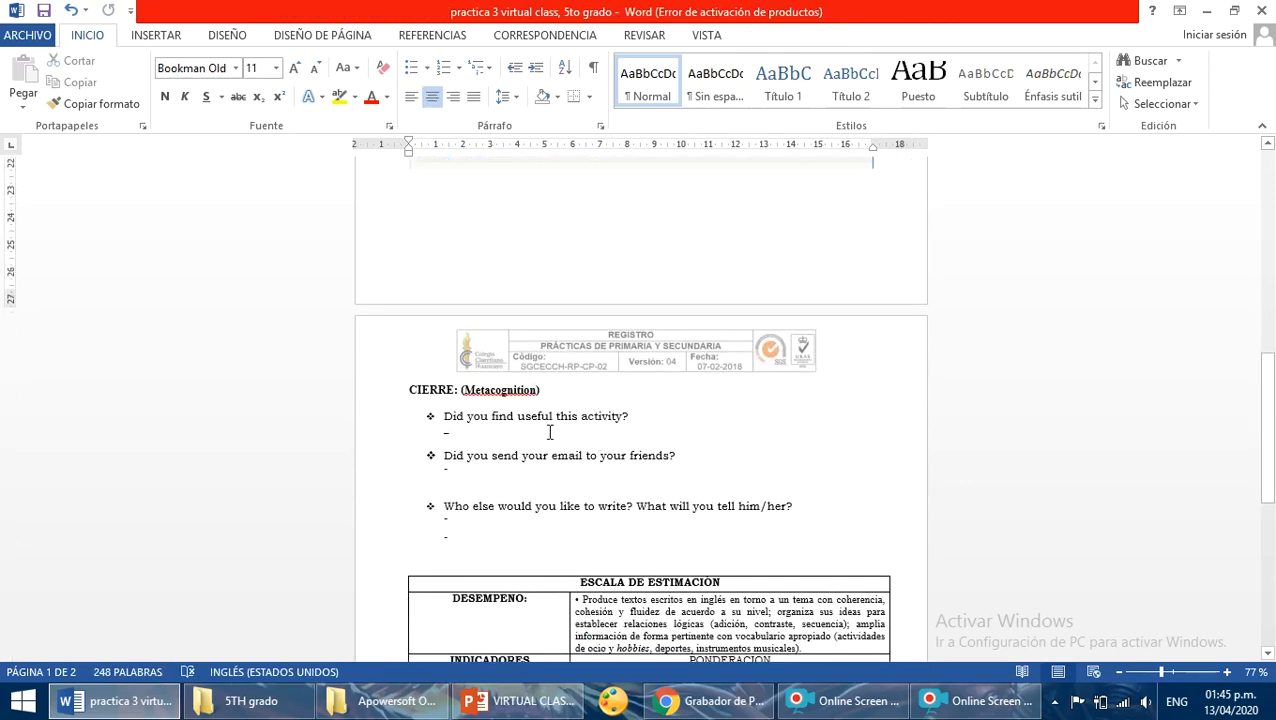
scroll("down", 3)
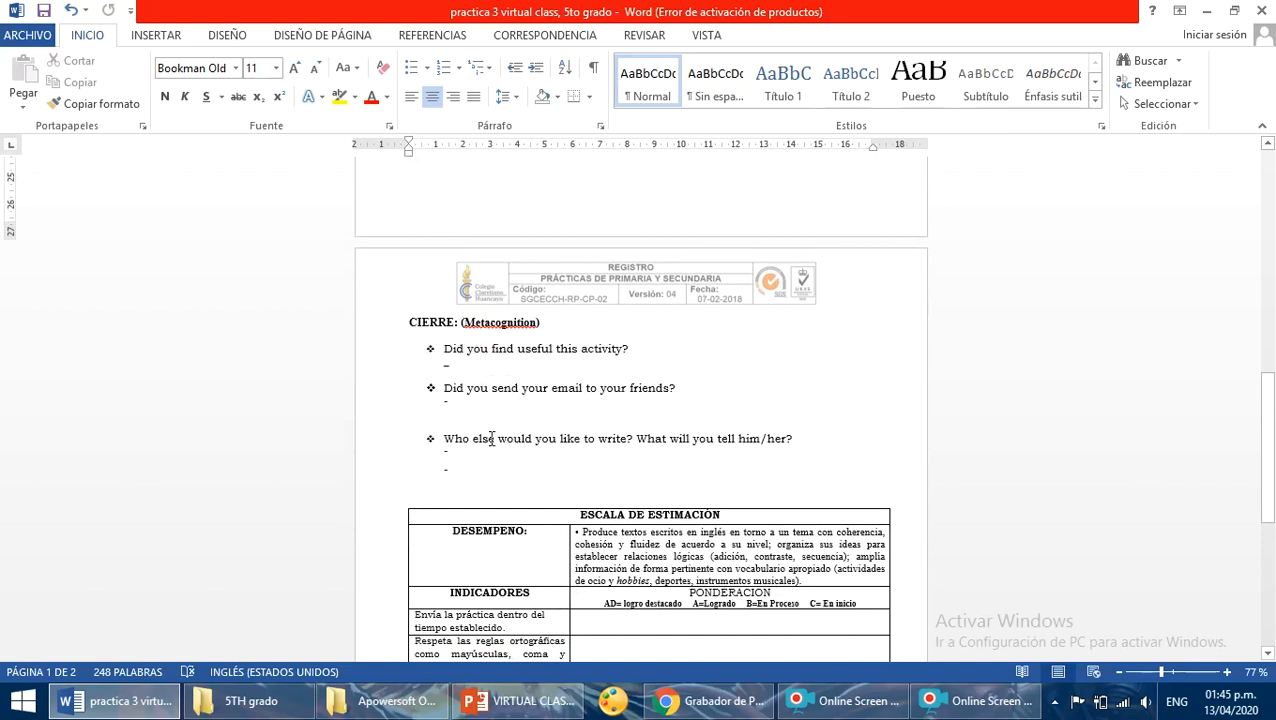
mouse_move(480, 374)
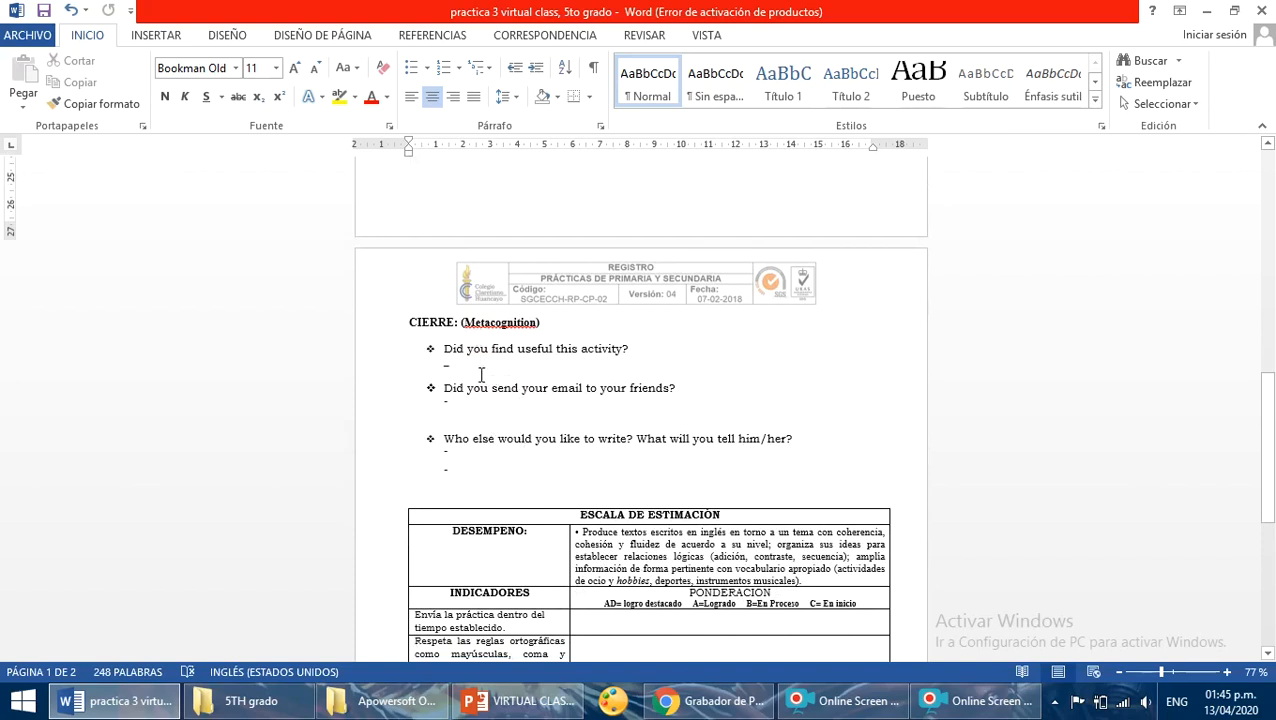
mouse_move(634, 352)
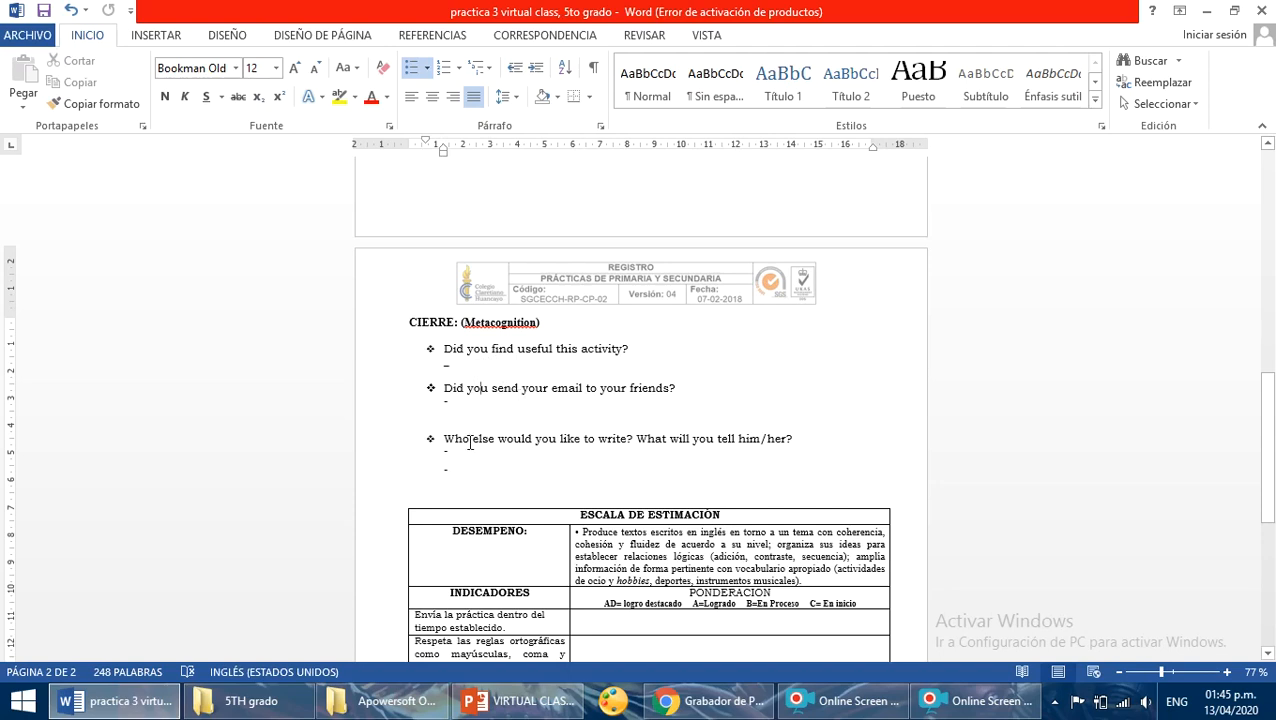
scroll("down", 3)
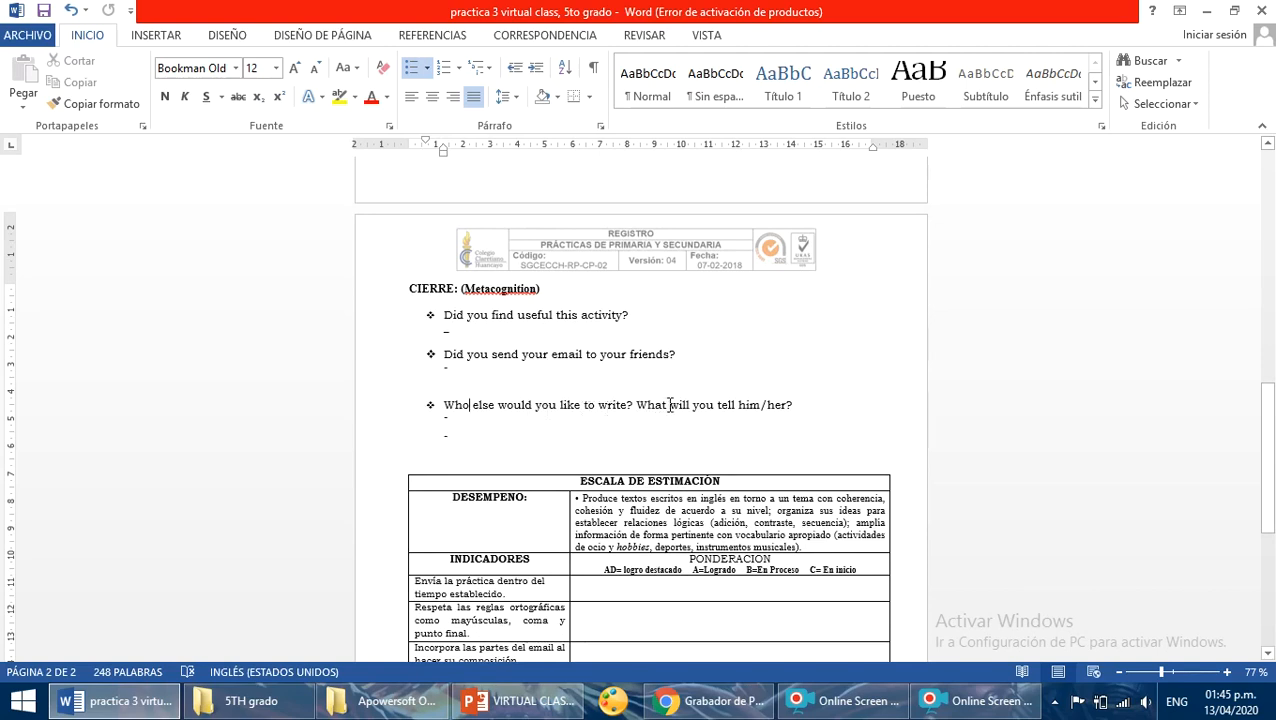
mouse_move(716, 404)
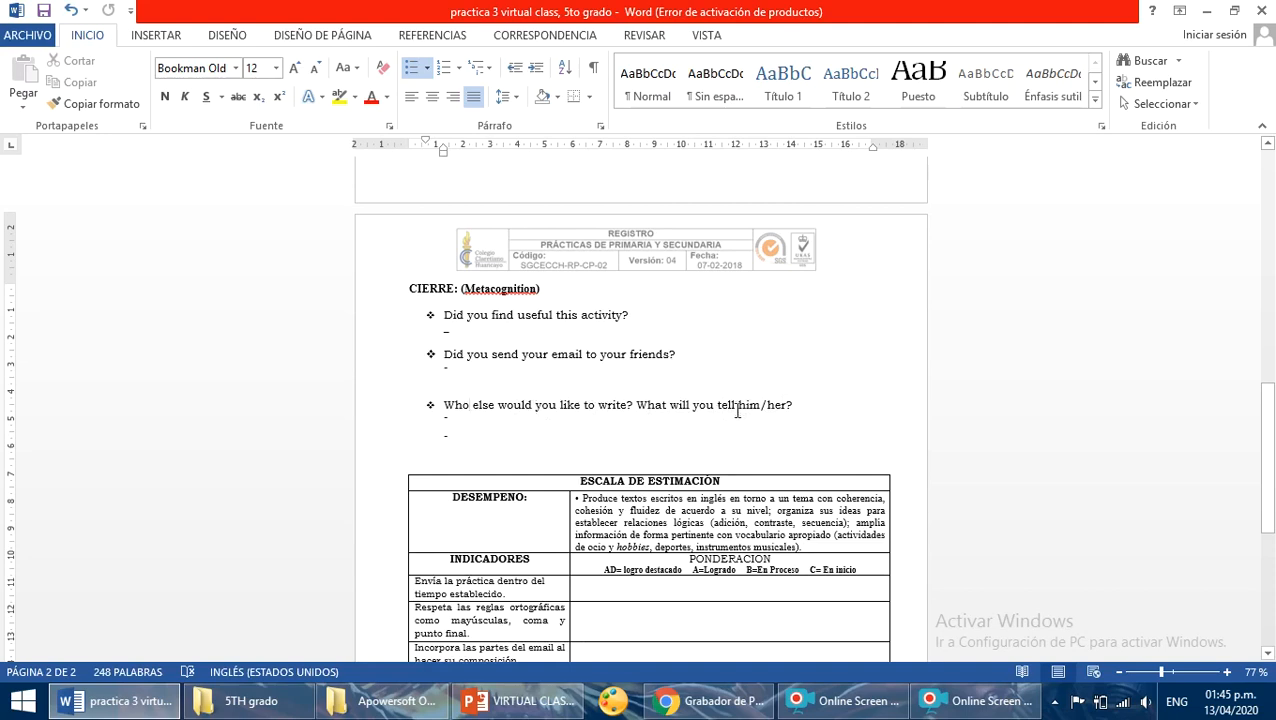
scroll("down", 3)
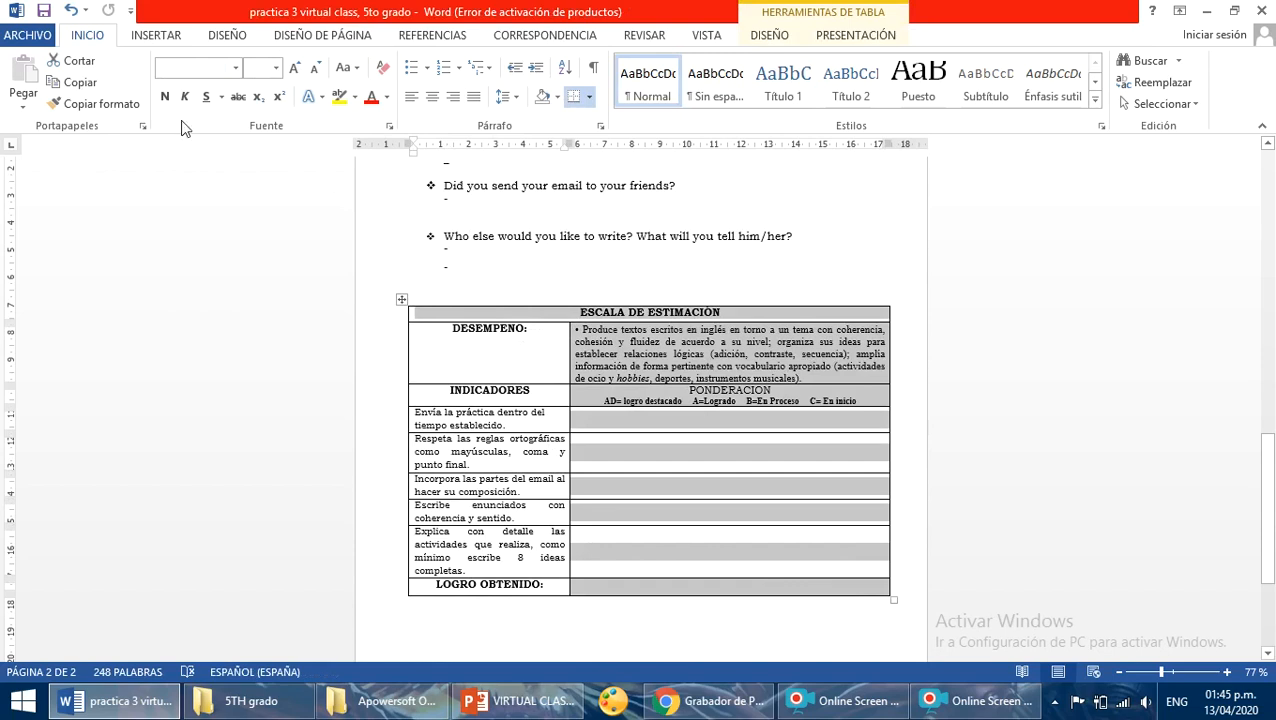
mouse_move(44, 12)
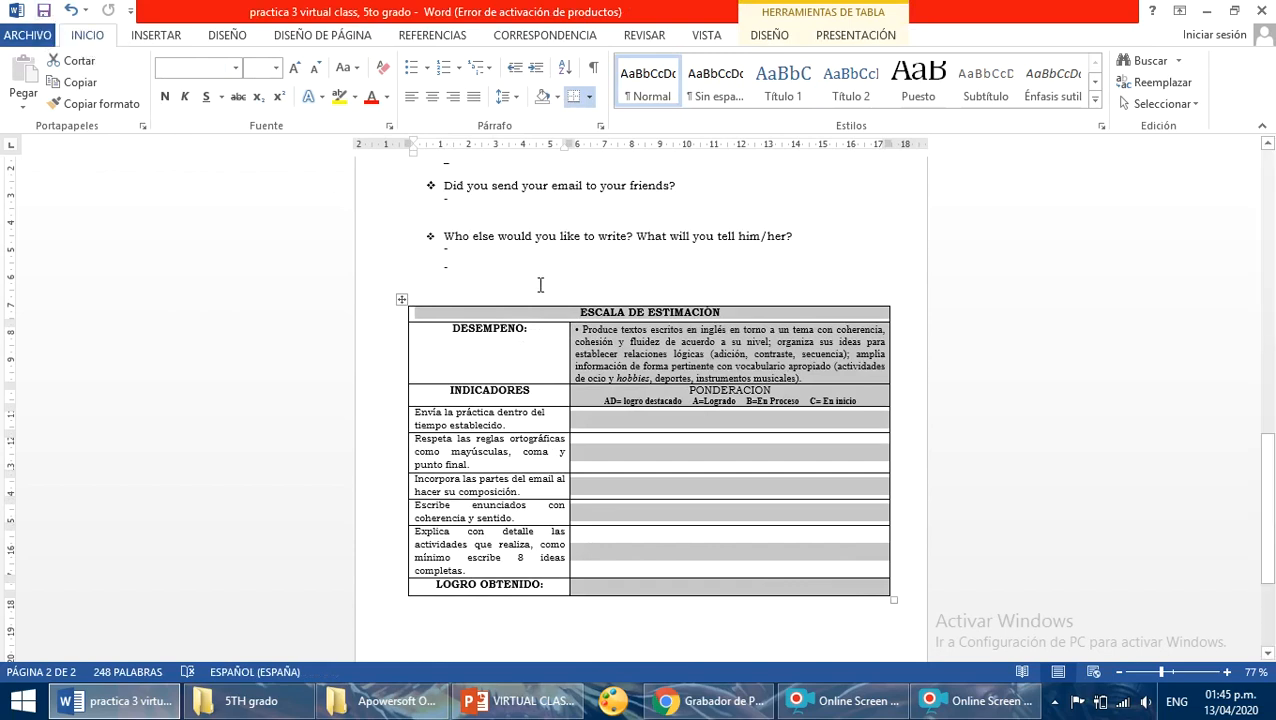
scroll("up", 3)
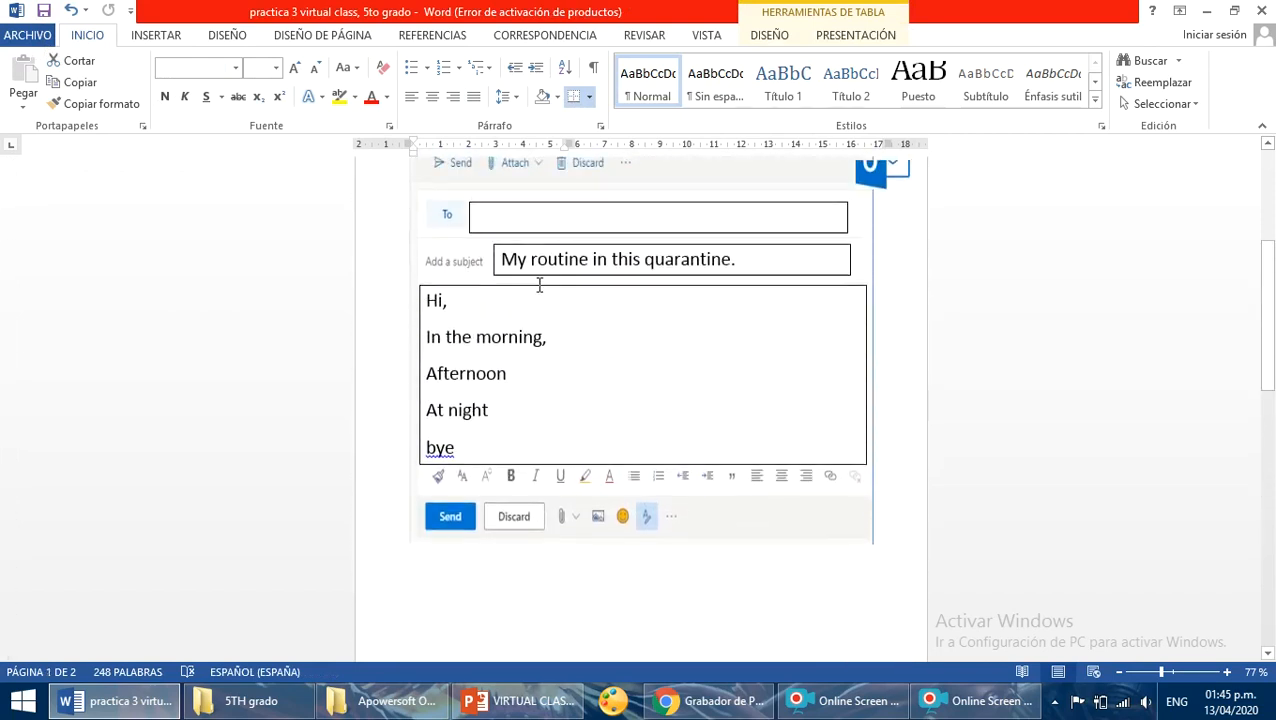
scroll("up", 3)
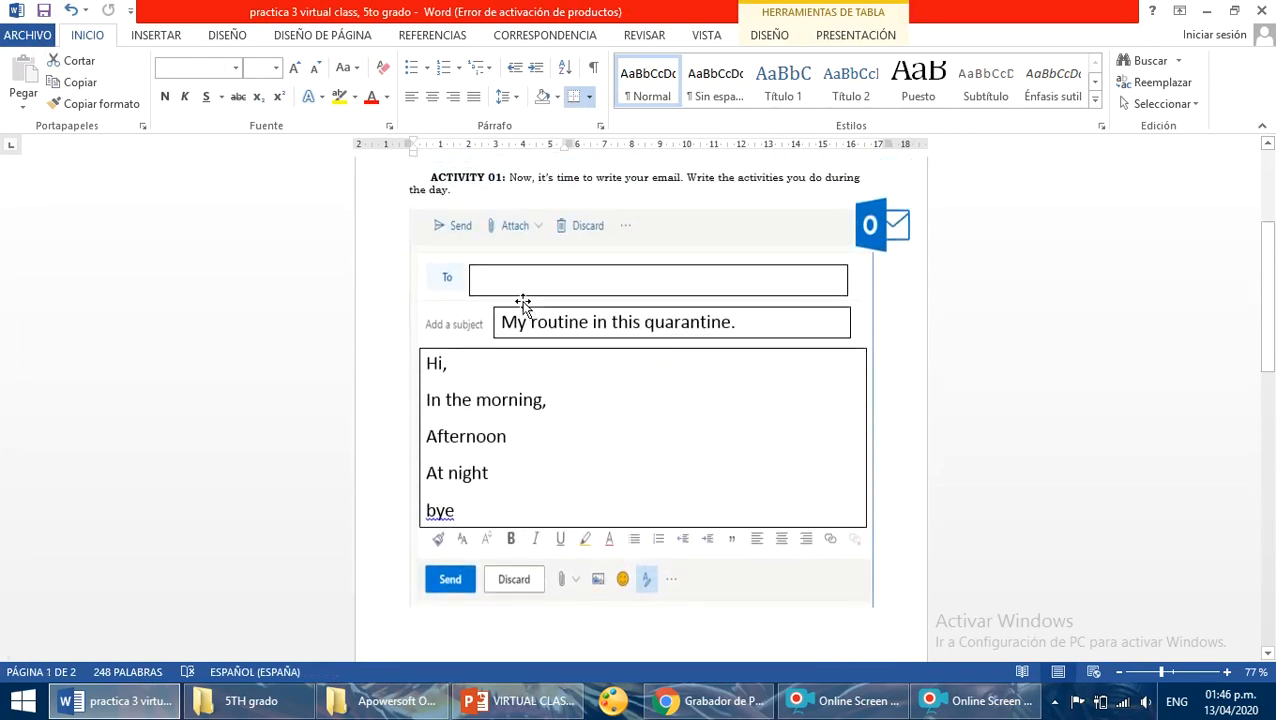
left_click(470, 364)
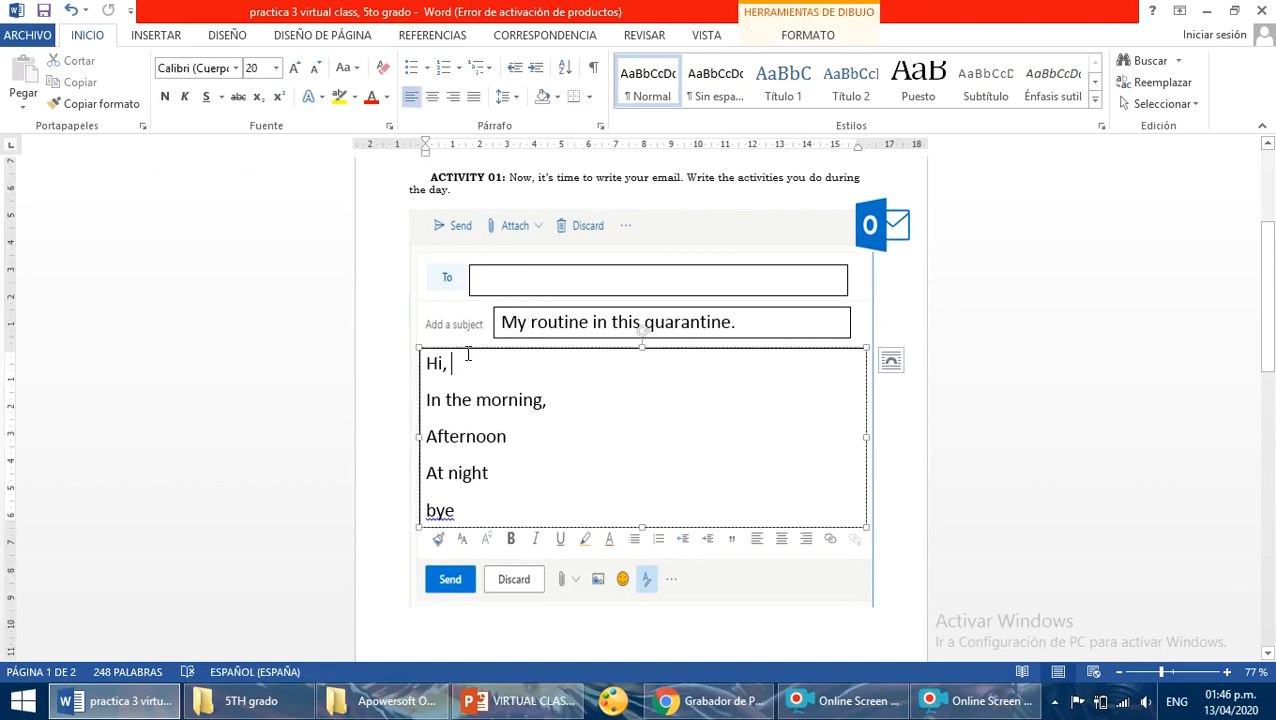